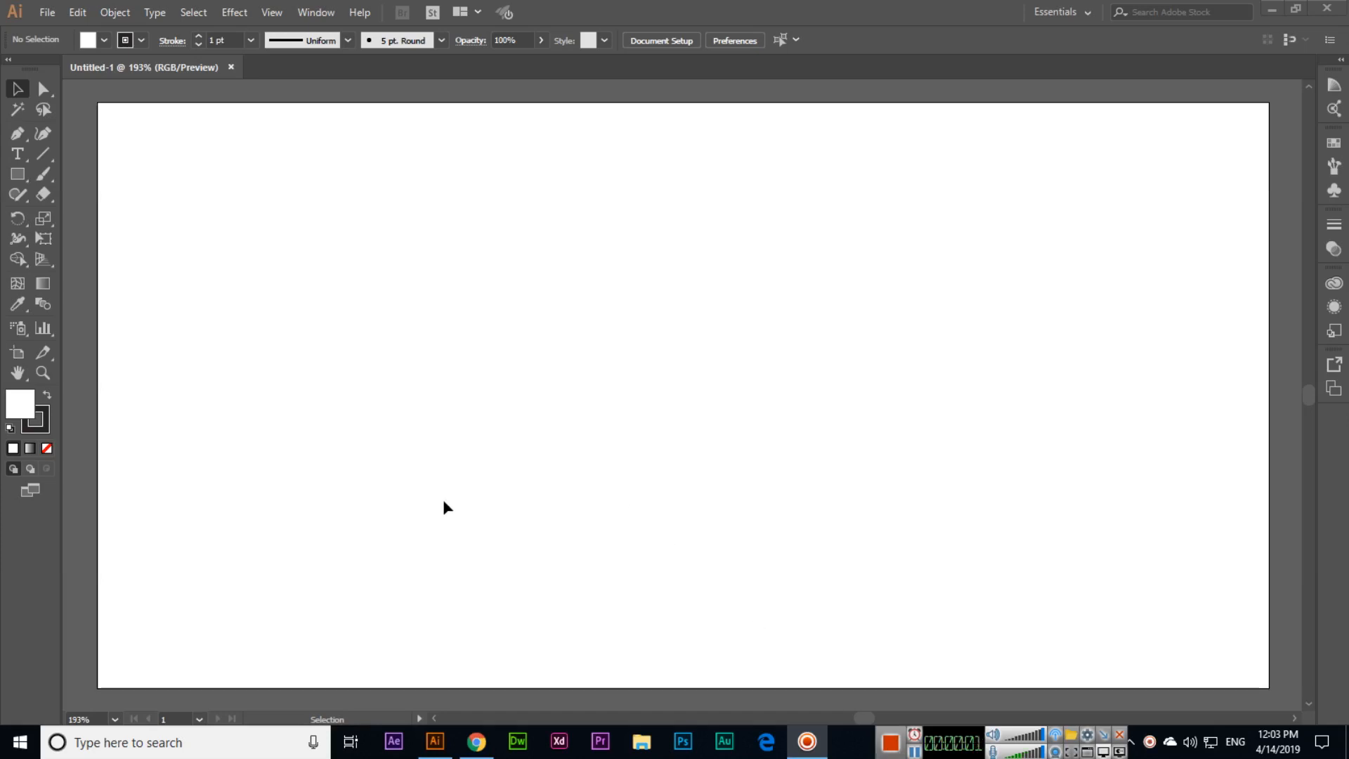
mouse_move(17, 259)
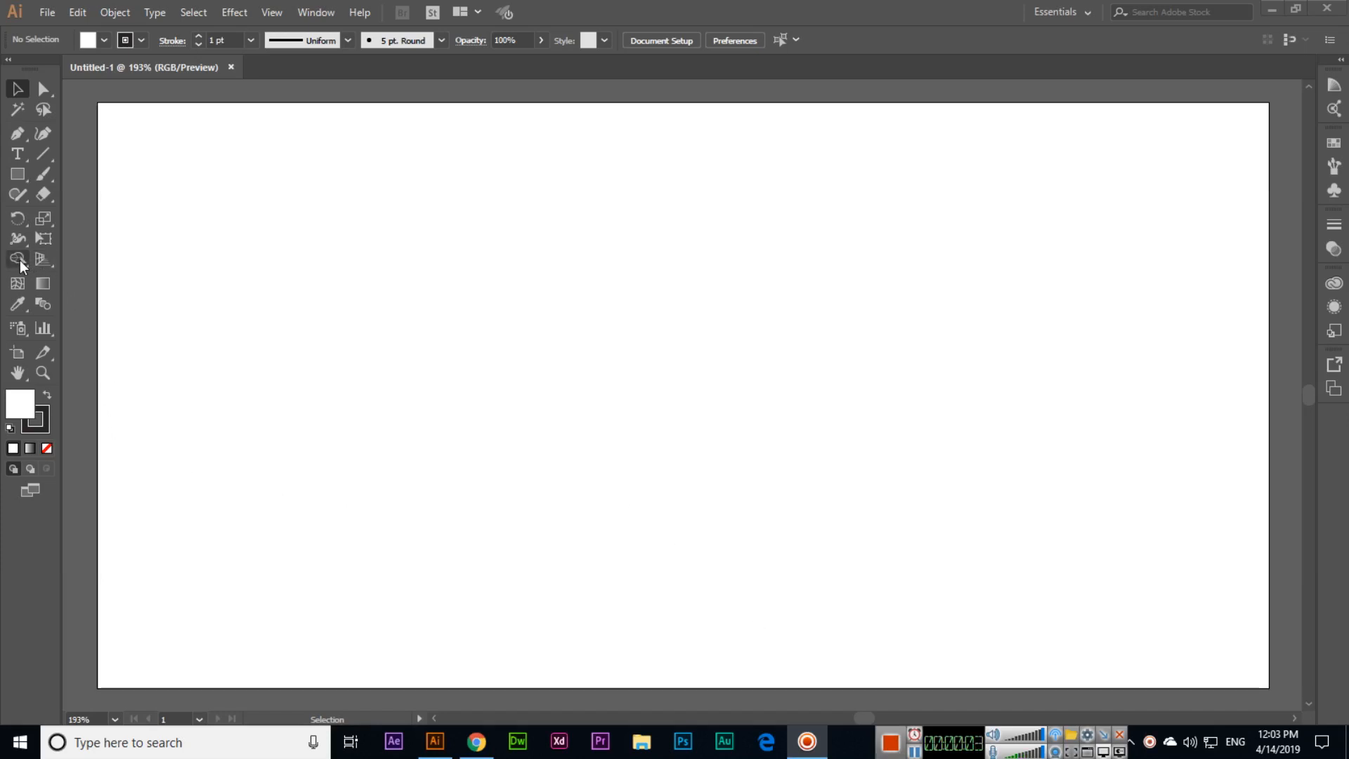
- Choose the Rectangular Grid Tool from the Live Paint tool group
left_click(19, 260)
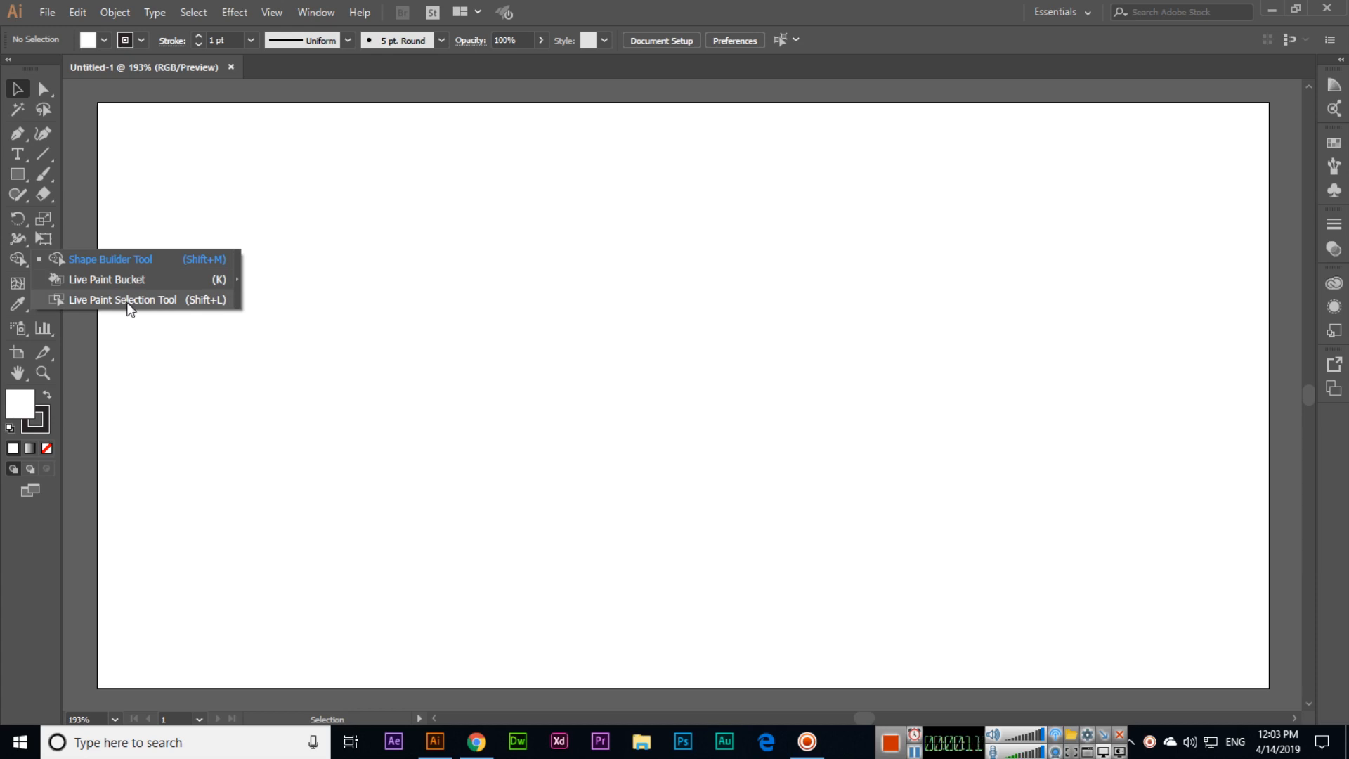
mouse_move(41, 168)
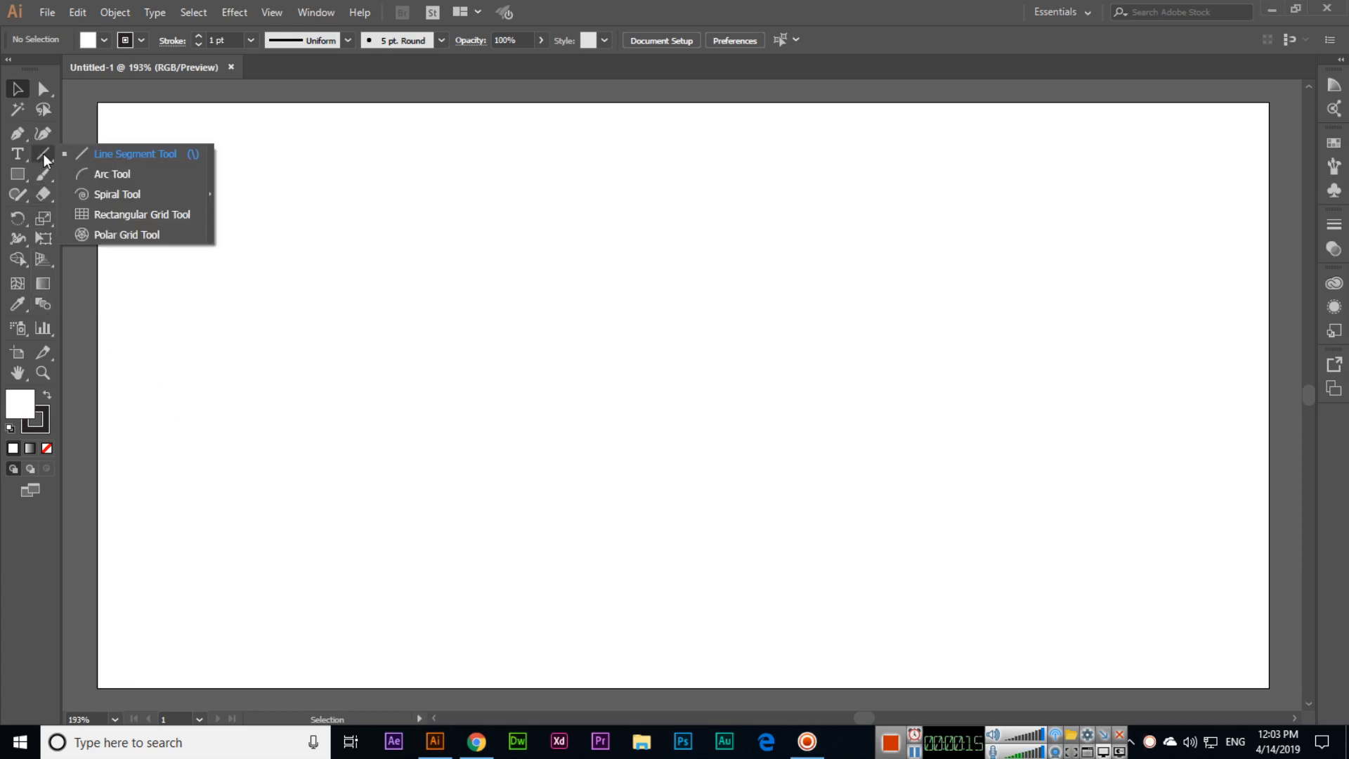
left_click(142, 215)
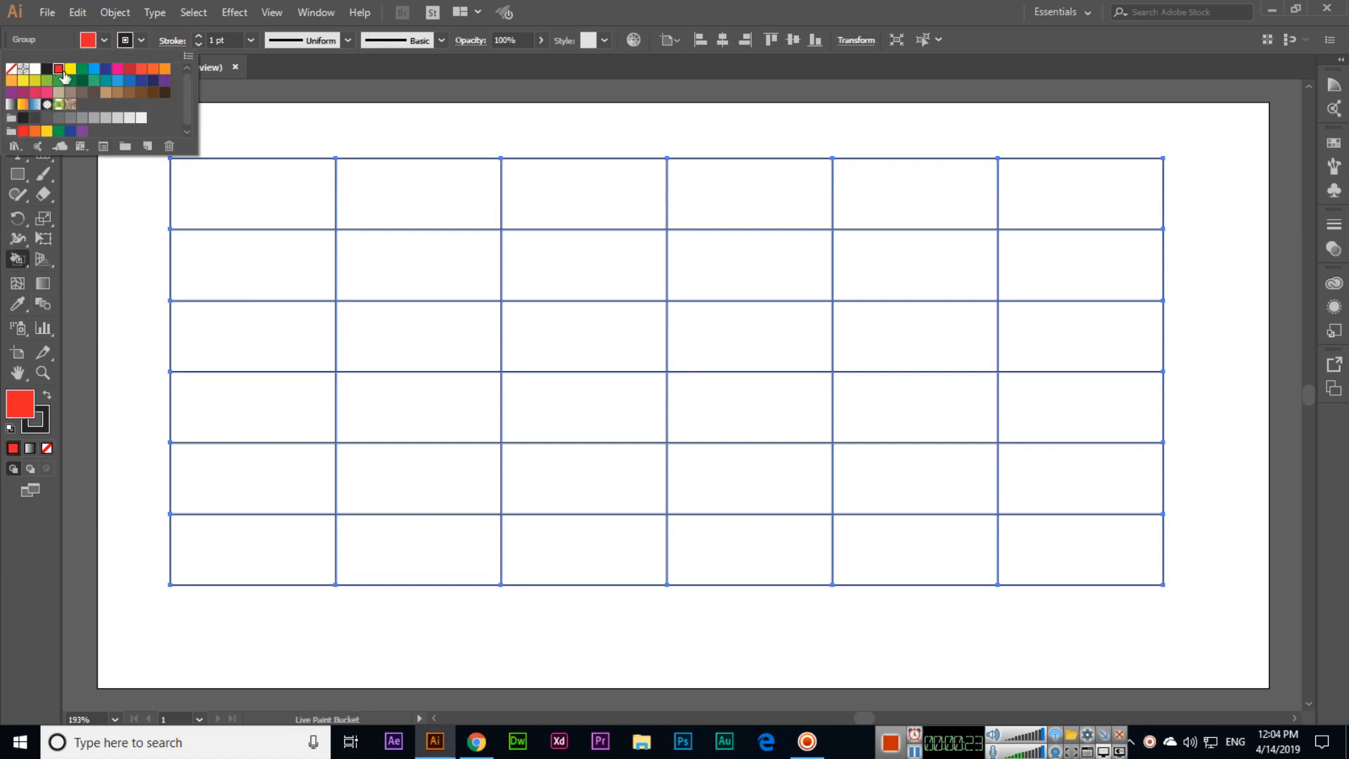
- Fill grid cells with red, orange-red and light green using the Live Paint Bucket
left_click(583, 192)
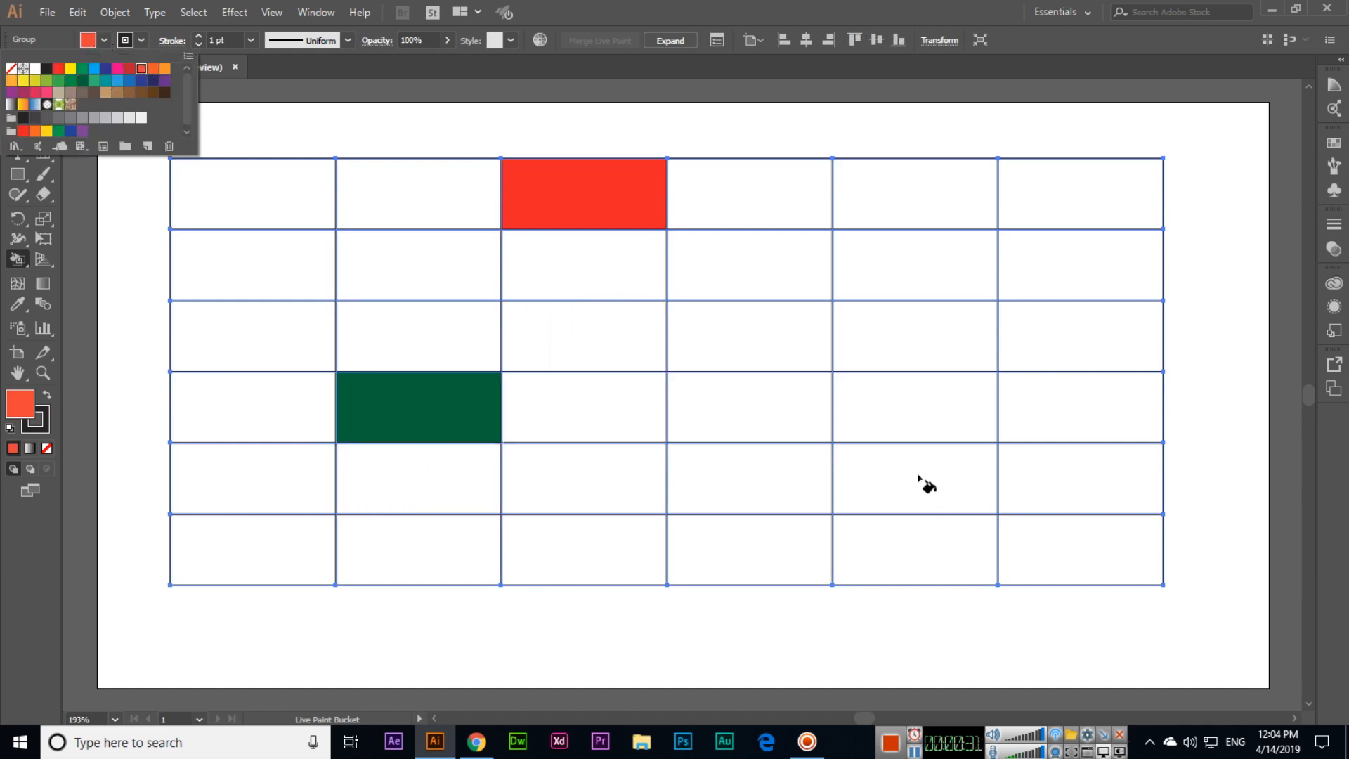
left_click(924, 486)
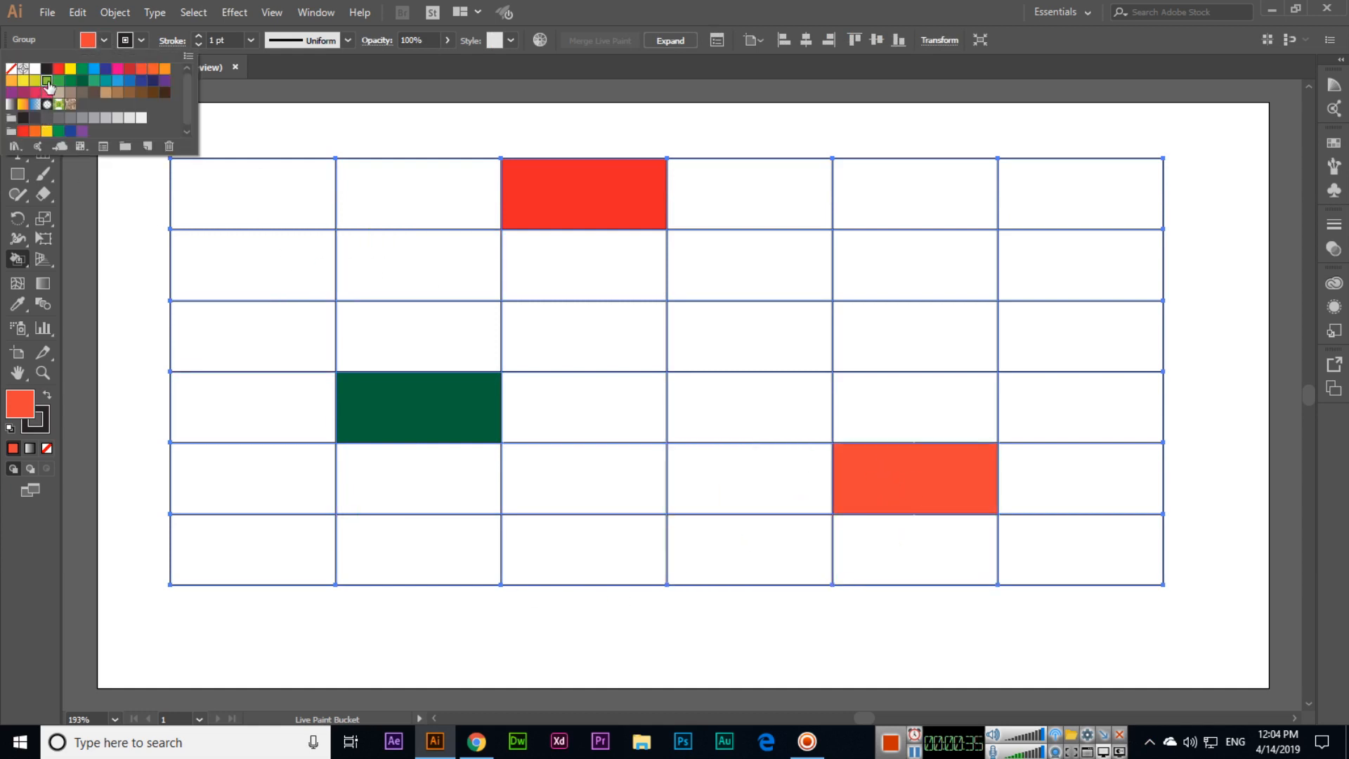
left_click(1080, 265)
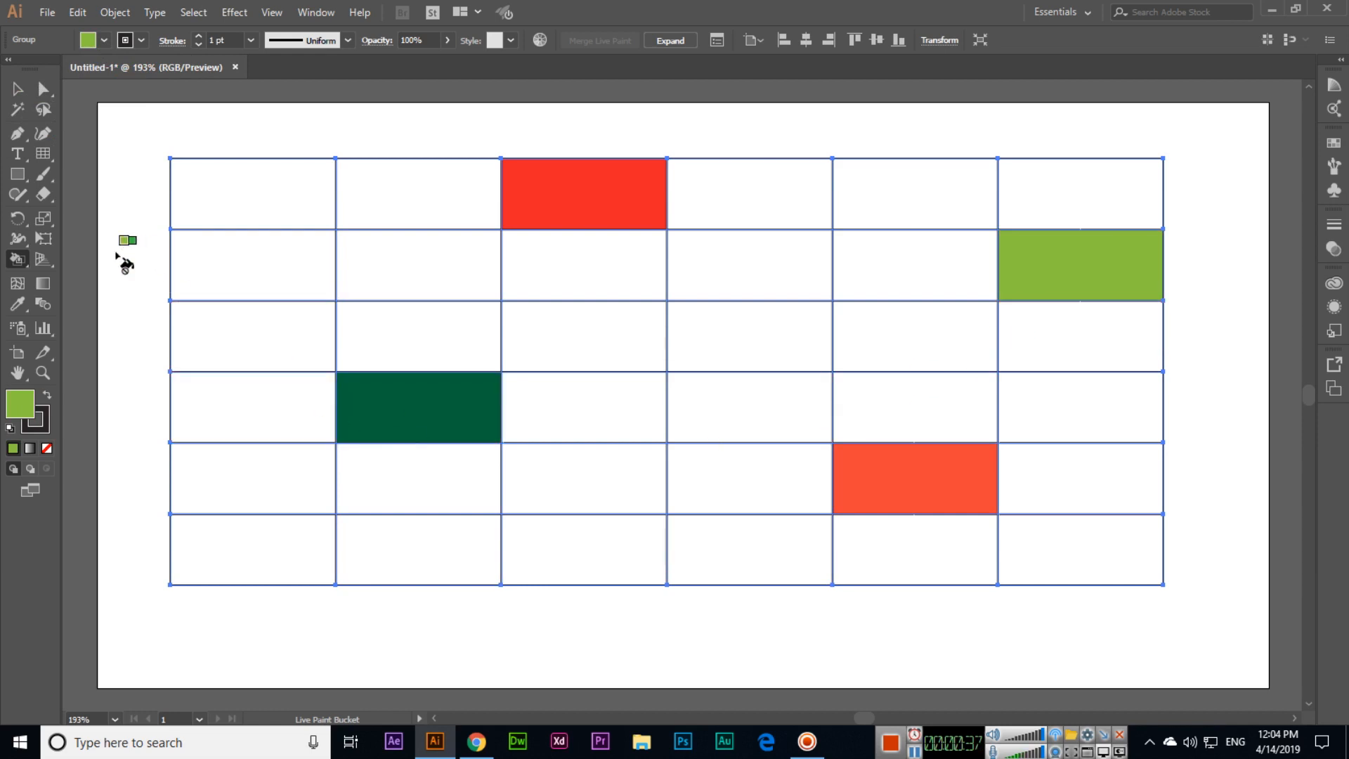
left_click(17, 259)
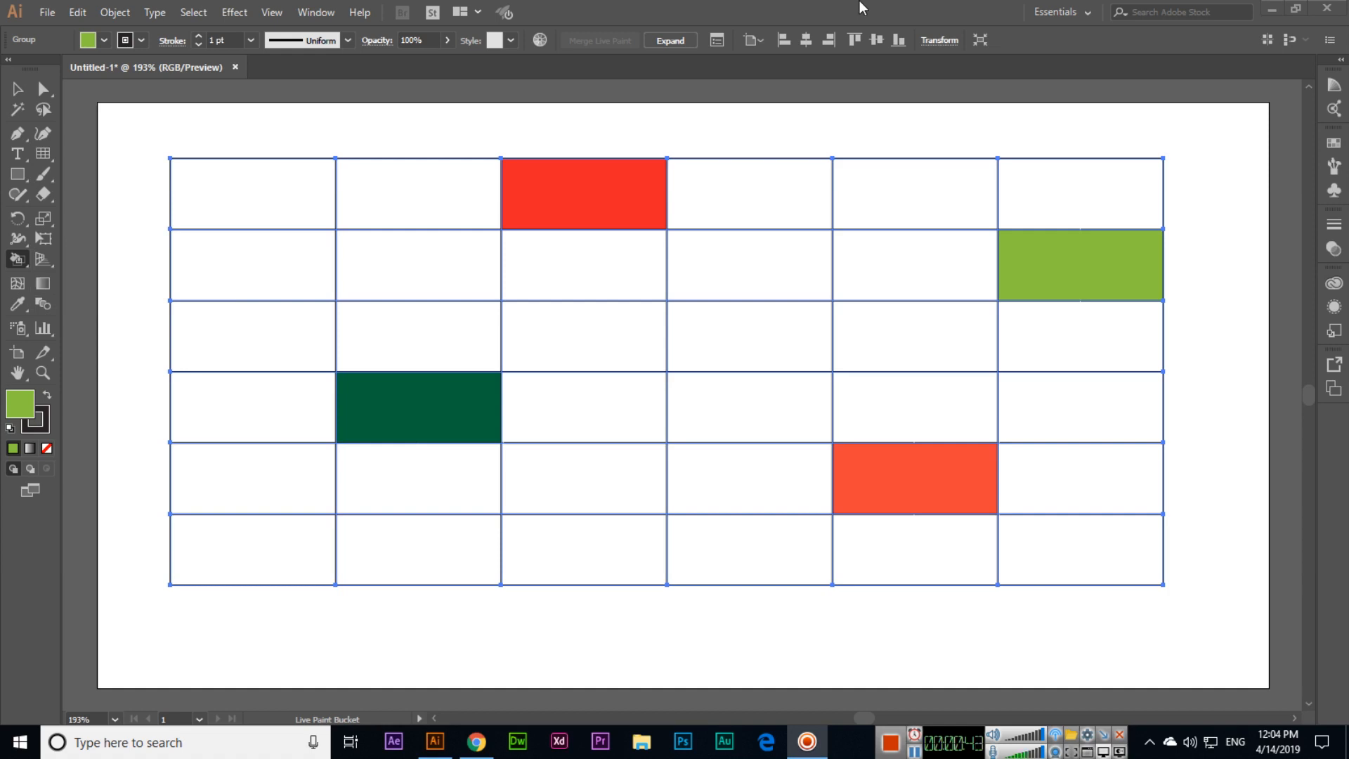
left_click(17, 238)
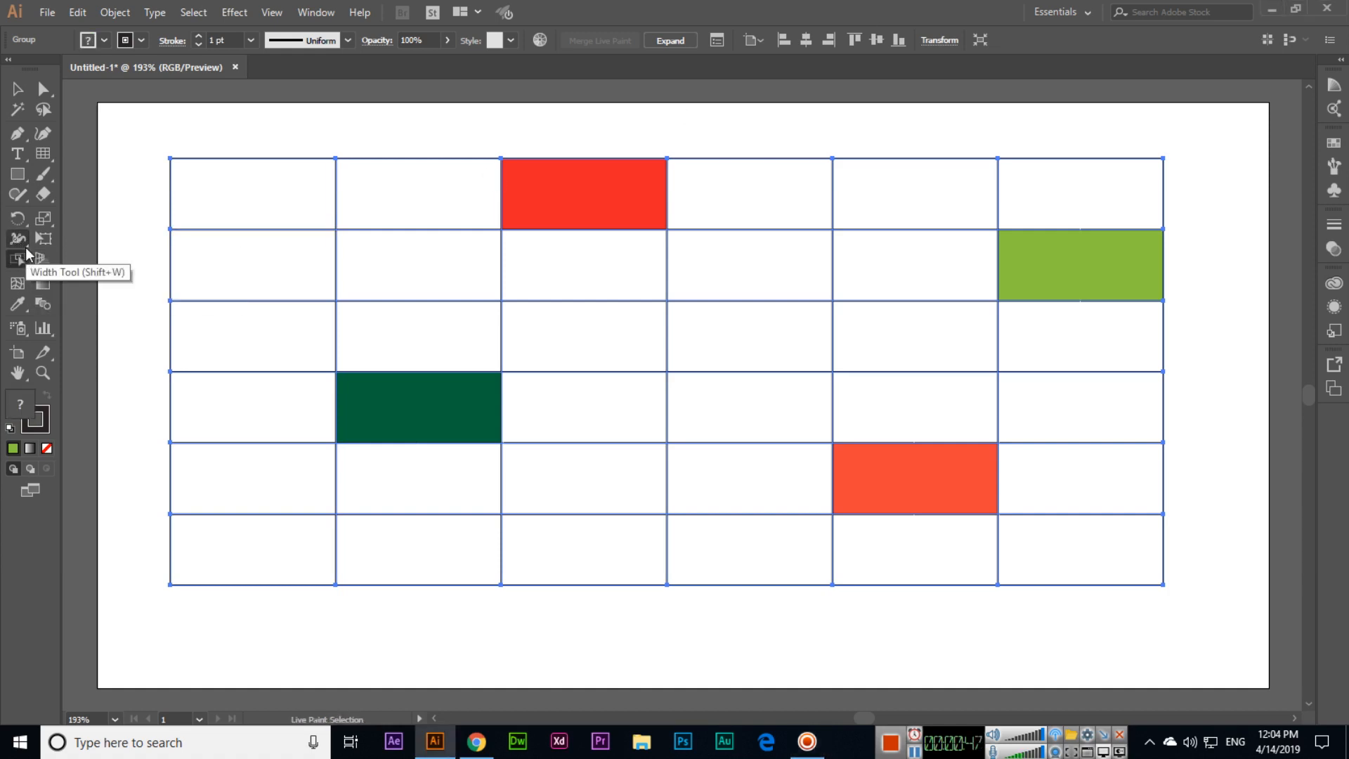
- Select the top-row red cell with the Live Paint Selection Tool and fill it yellow
left_click(418, 265)
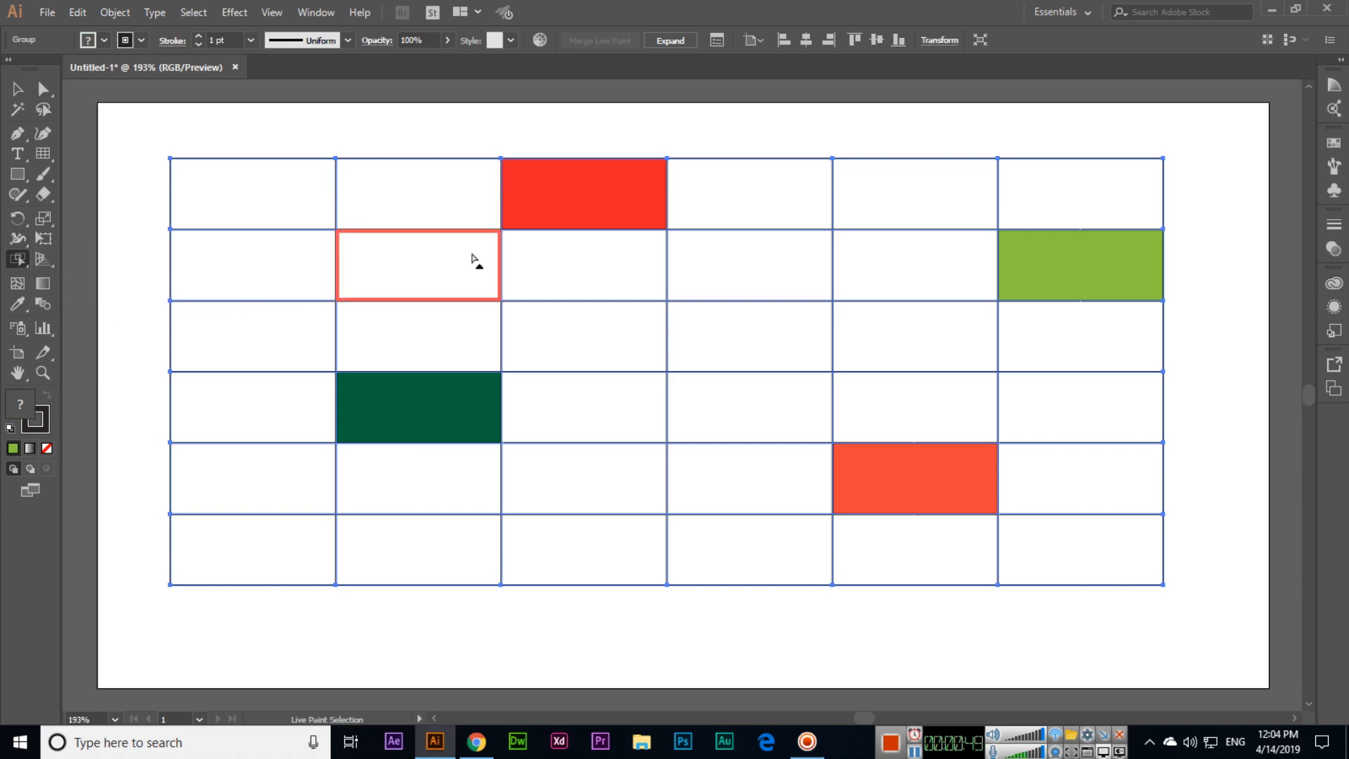
left_click(583, 194)
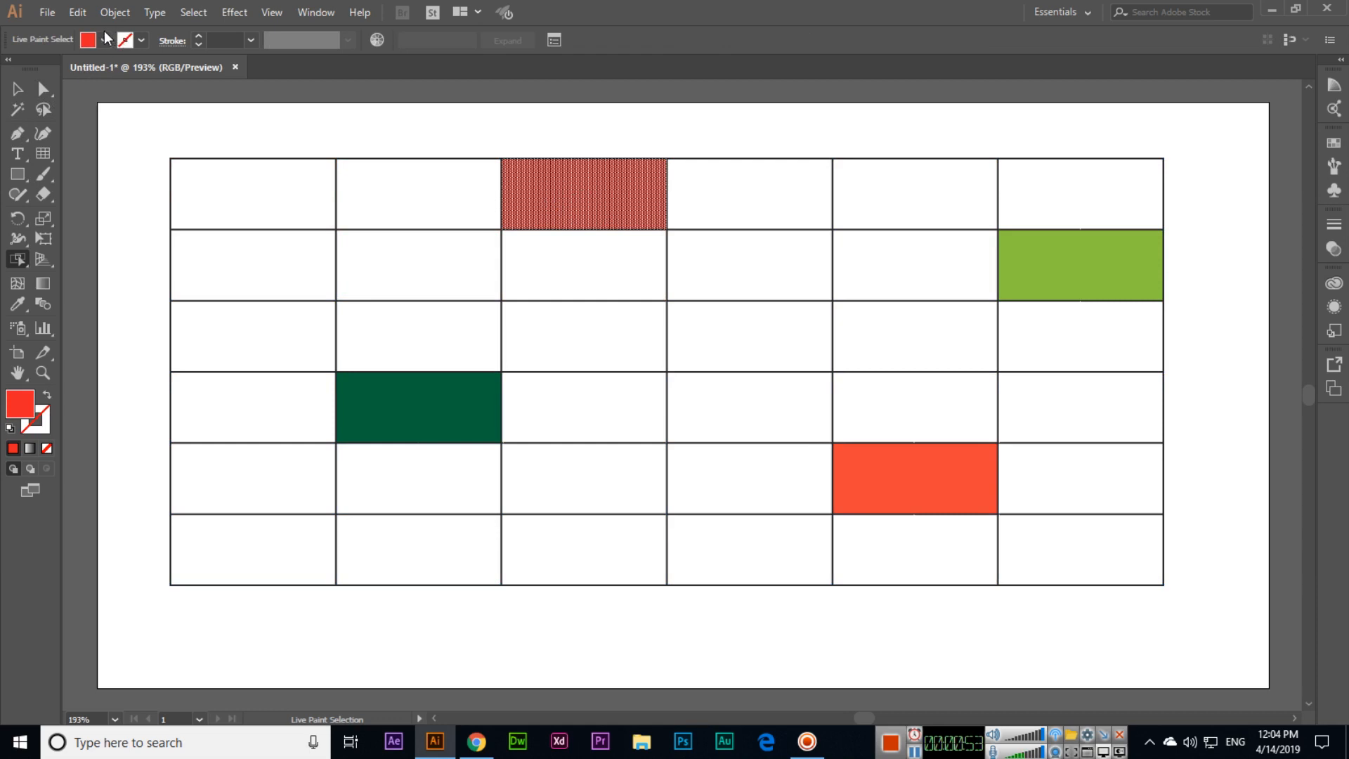
left_click(582, 194)
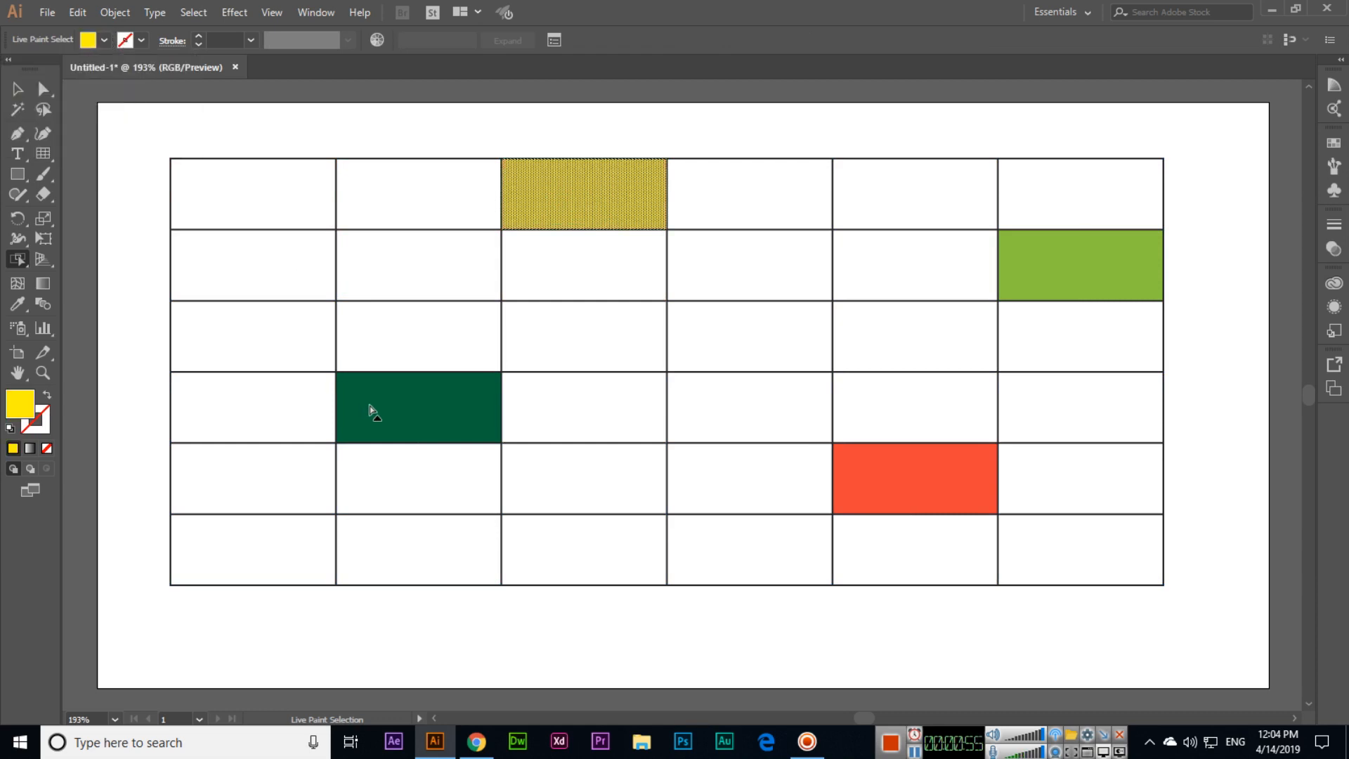